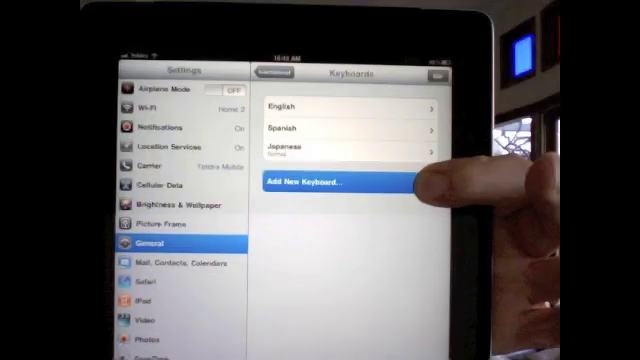
Step: Tap Add New Keyboard... on the Keyboards page to list the keyboards available to add
left_click(330, 180)
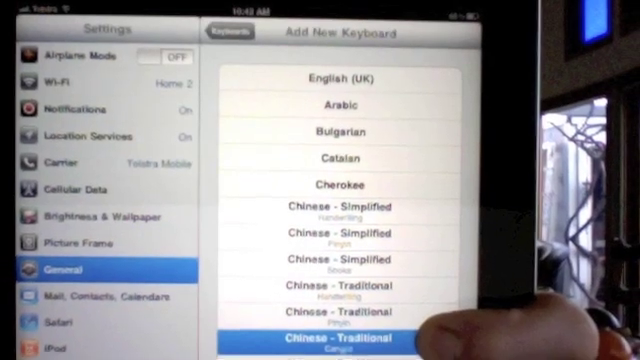